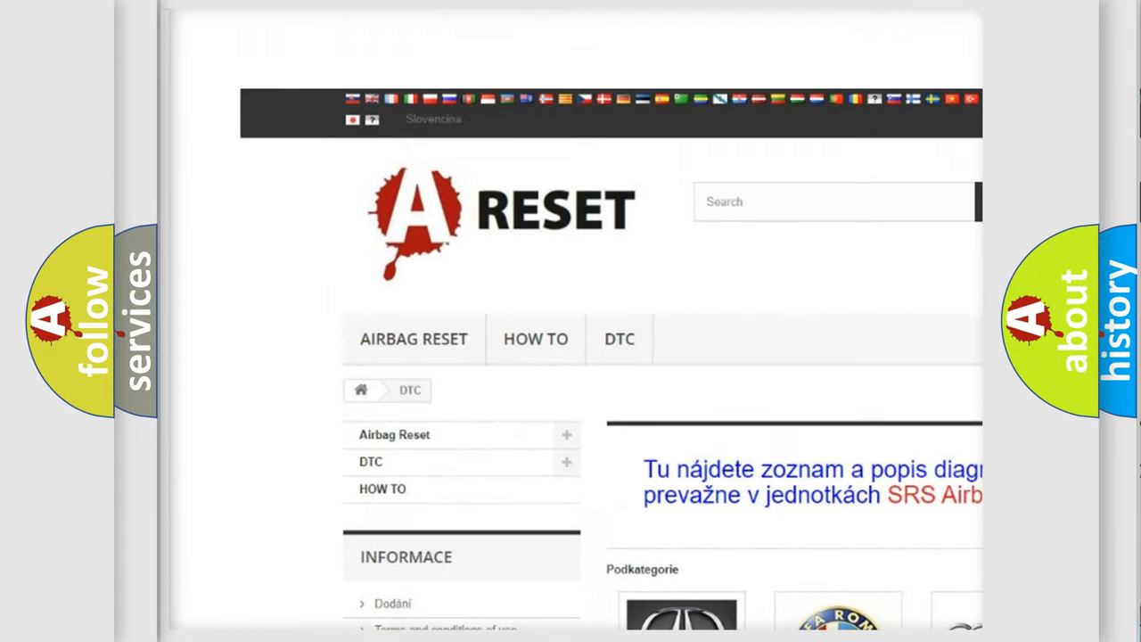
Step: Open the FIAT category from the DTC brand list and scroll its codes to the footer
{"action": "scroll", "scroll_direction": "down", "scroll_amount": 3}
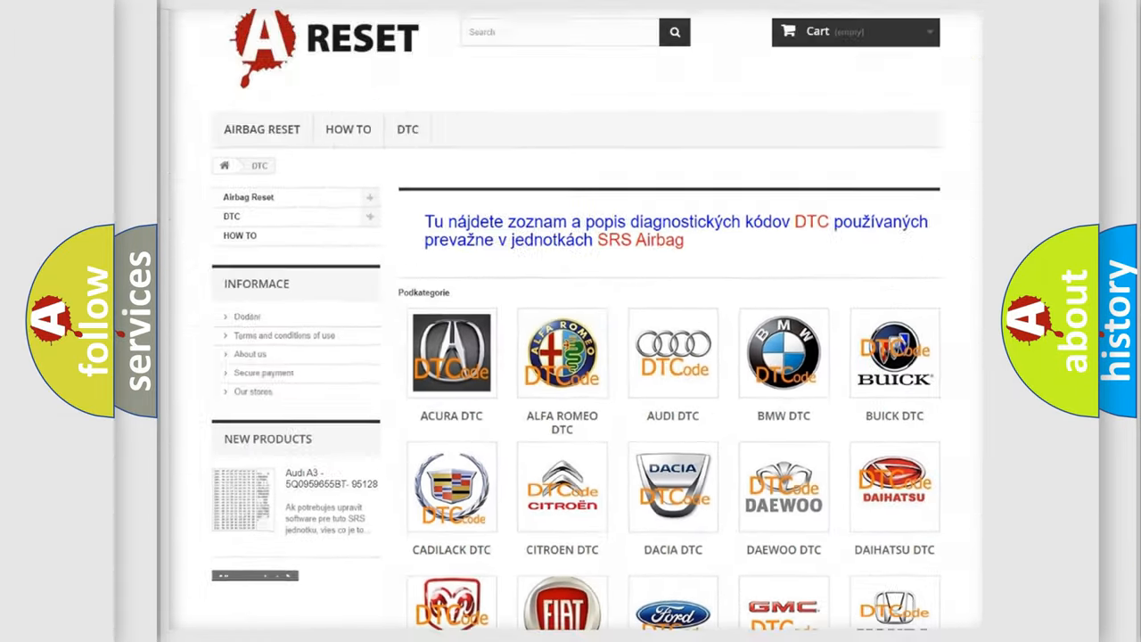
{"action": "scroll", "scroll_direction": "down", "scroll_amount": 3}
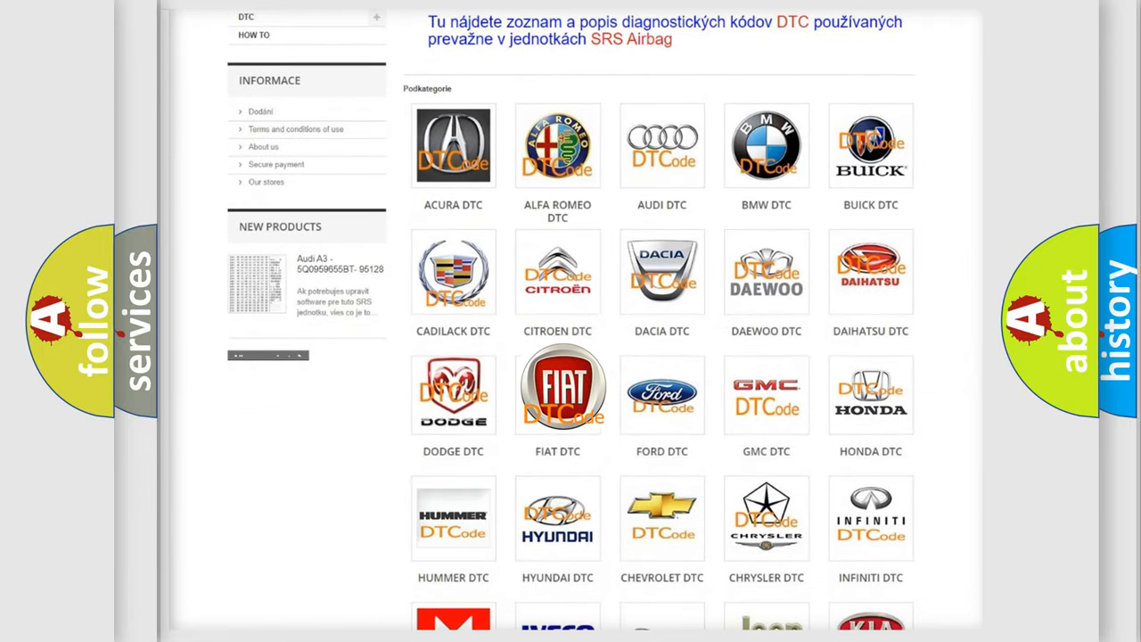
{"action": "left_click", "coordinate": [558, 390]}
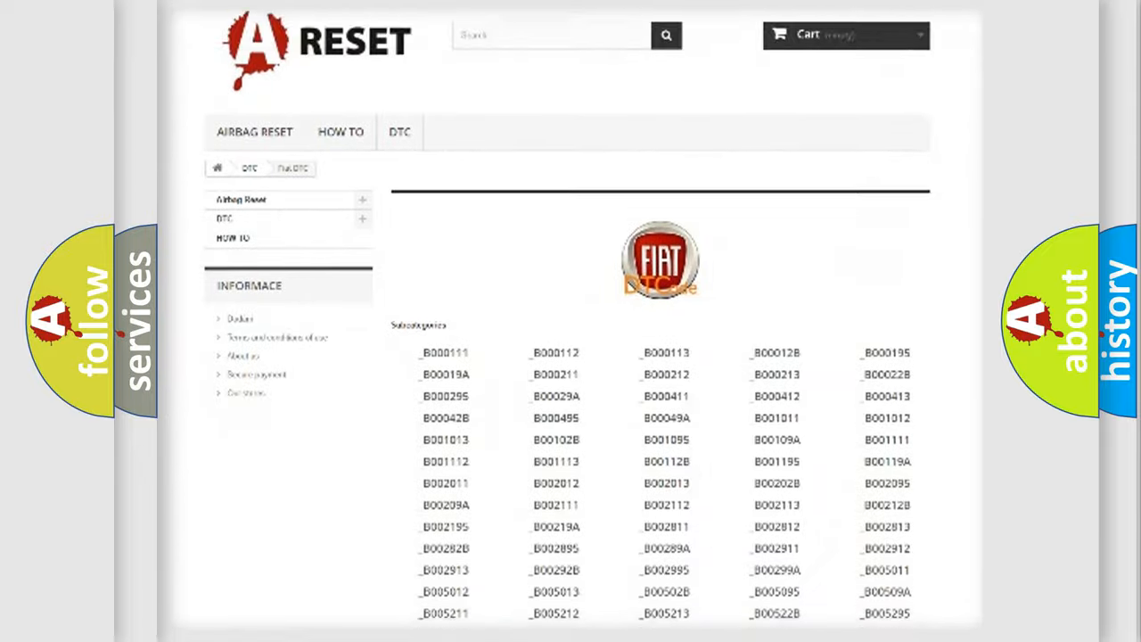
{"action": "scroll", "scroll_direction": "down", "scroll_amount": 3}
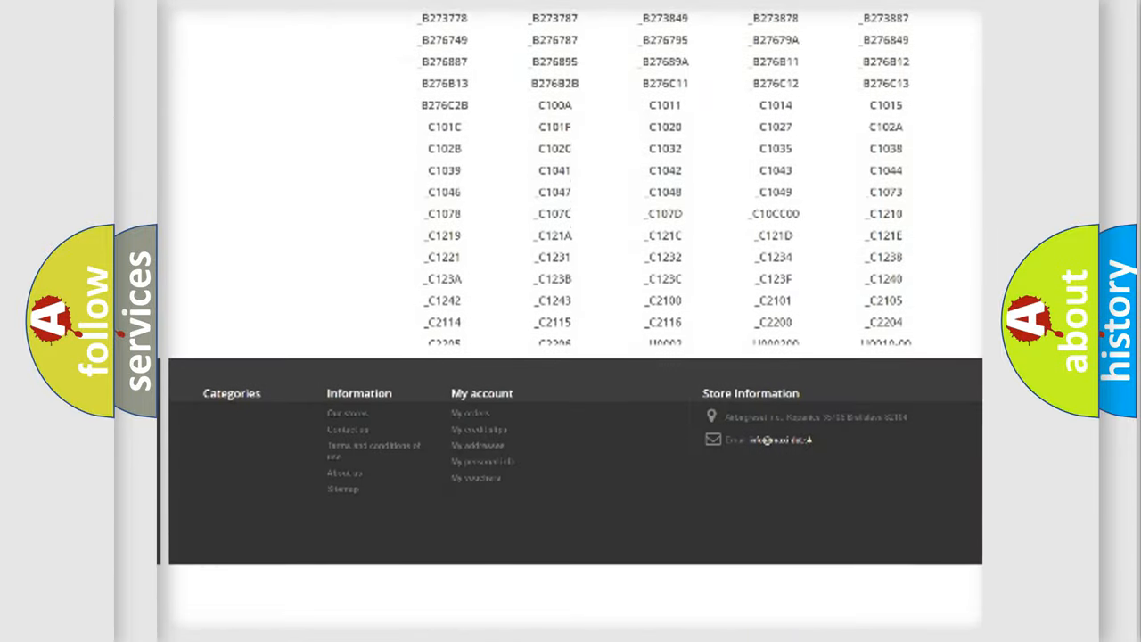